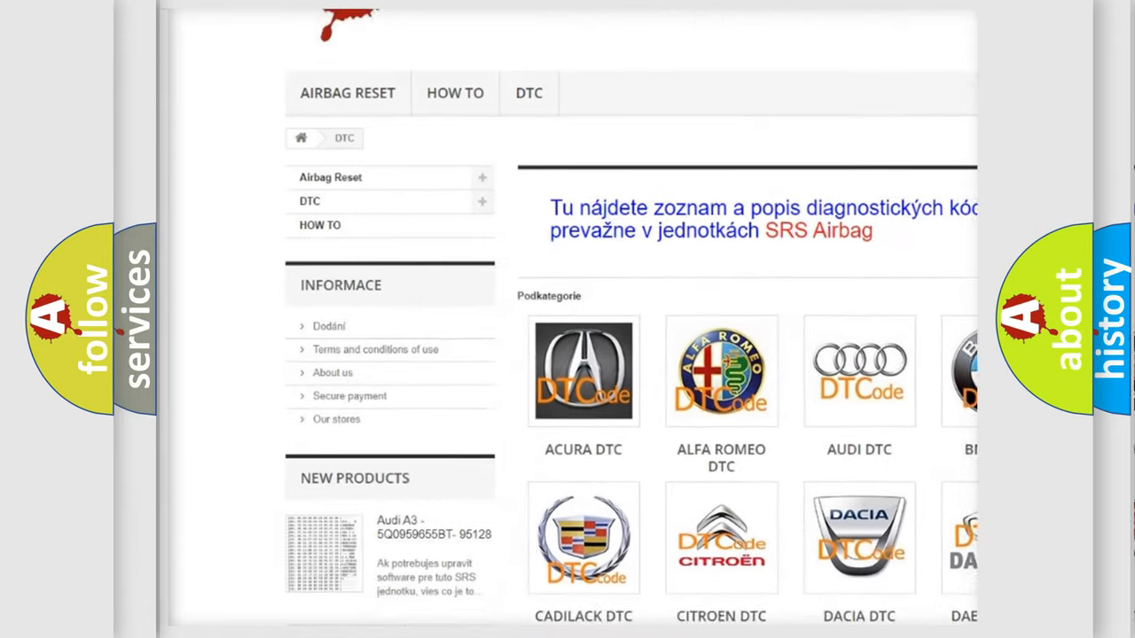
Scroll the DTC category page and open the AUDI DTC tile to list its codes
scroll(down, 3)
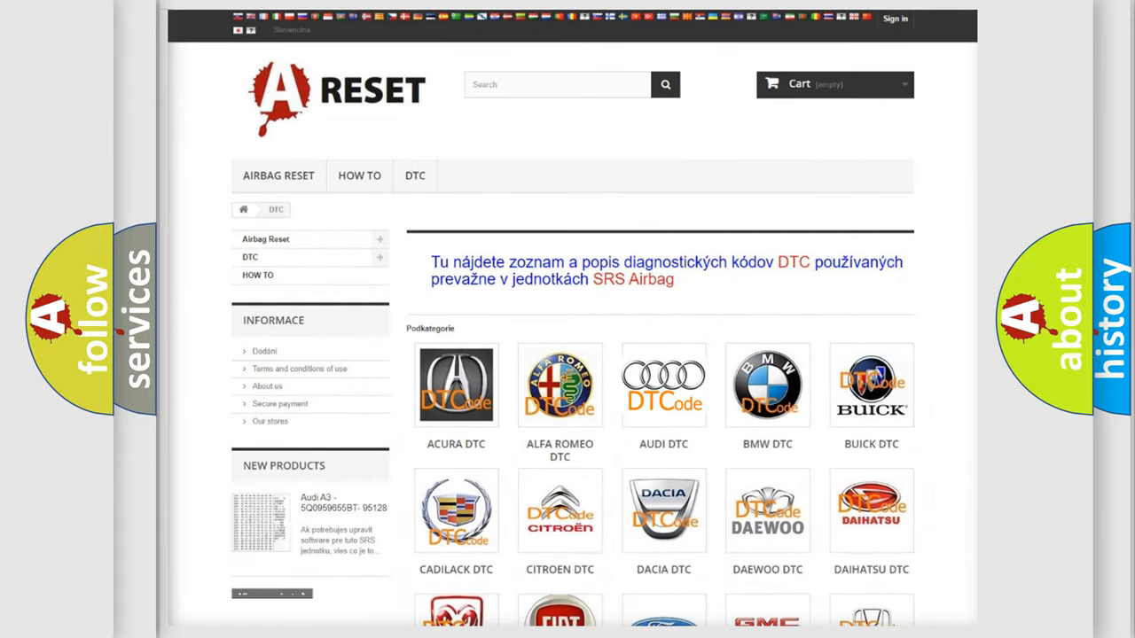
click(664, 384)
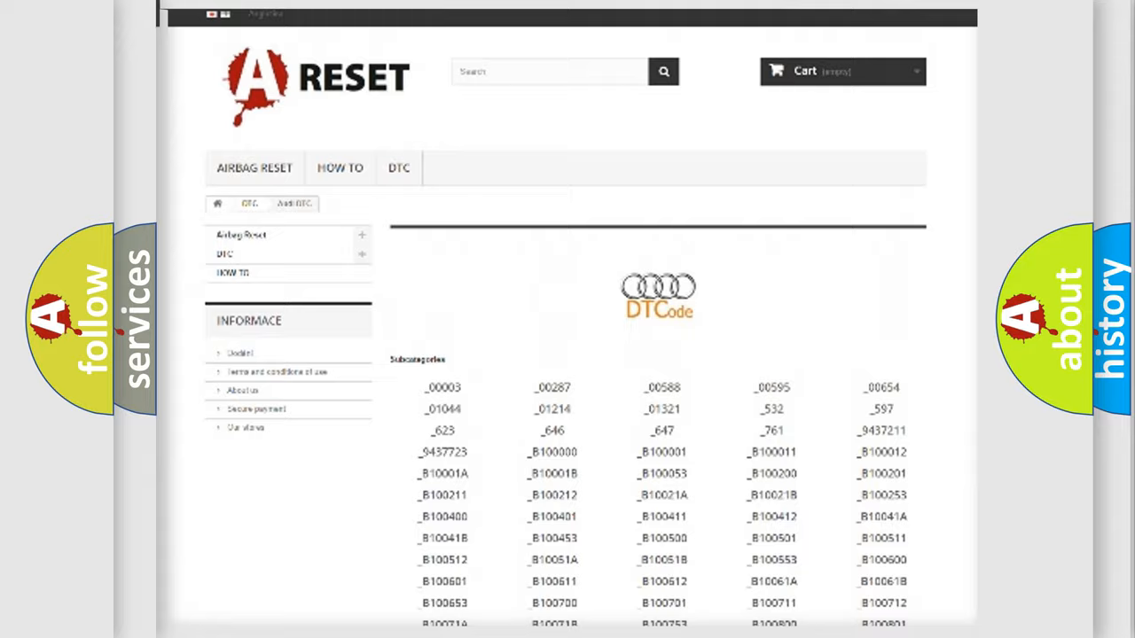